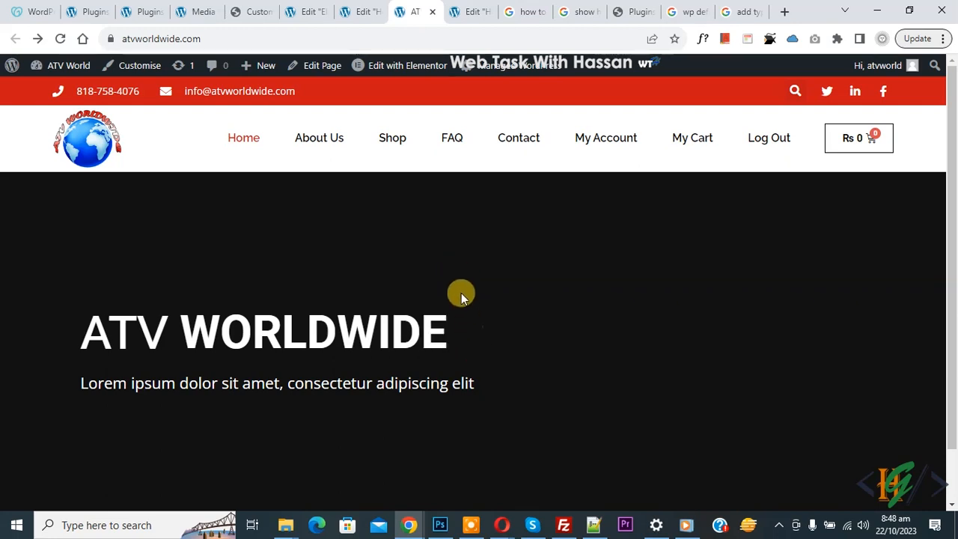
{"action": "mouse_move", "coordinate": [464, 284]}
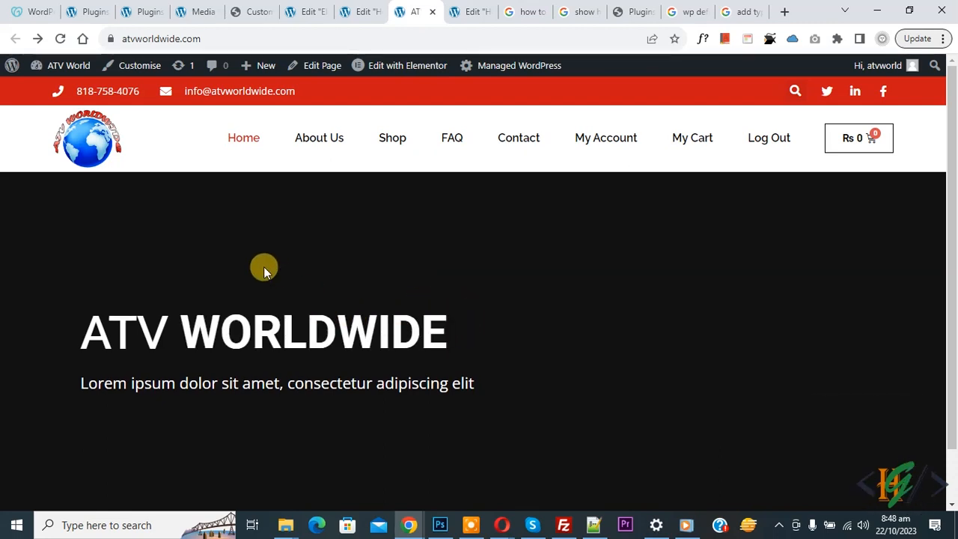
{"action": "mouse_move", "coordinate": [127, 154]}
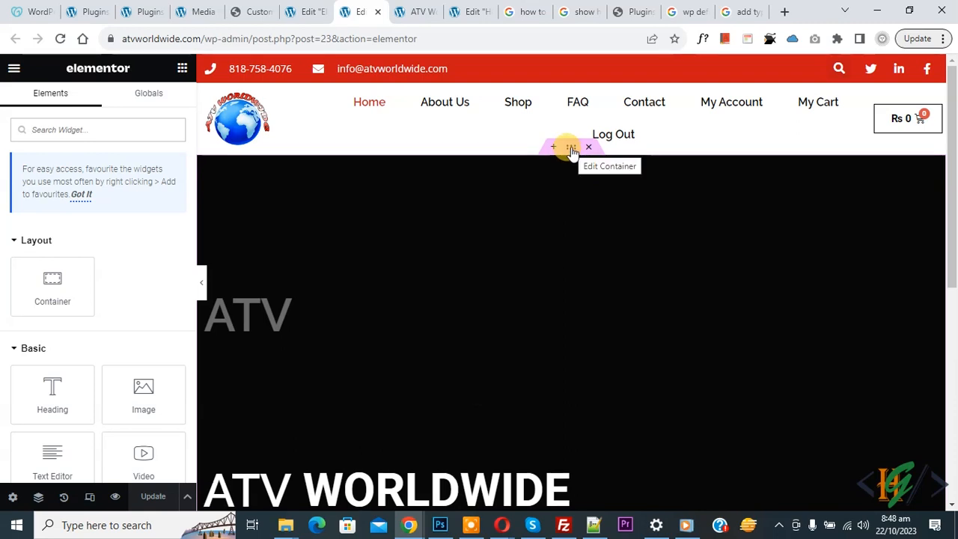
- Open the header container's settings, then reload the live home page to check the header
{"action": "left_click", "coordinate": [571, 146]}
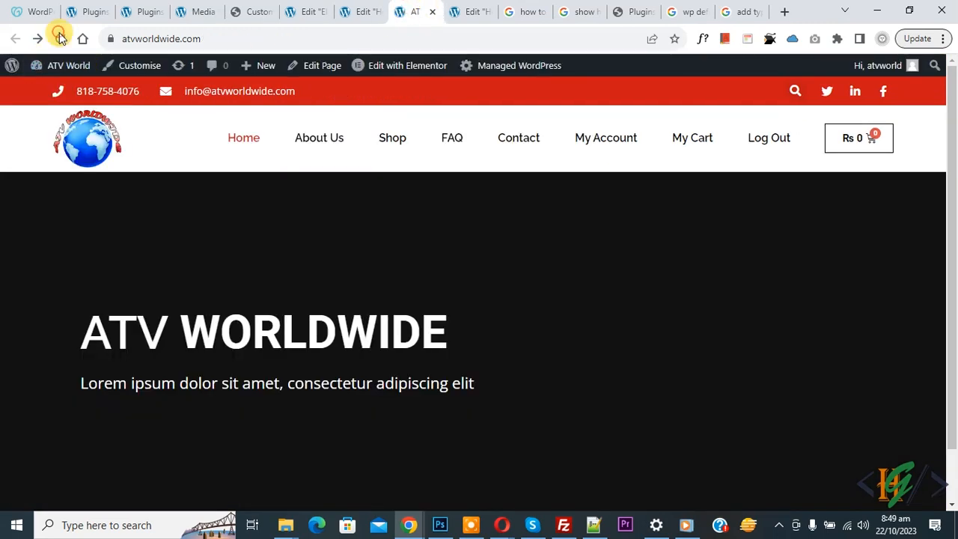
{"action": "left_click", "coordinate": [56, 39]}
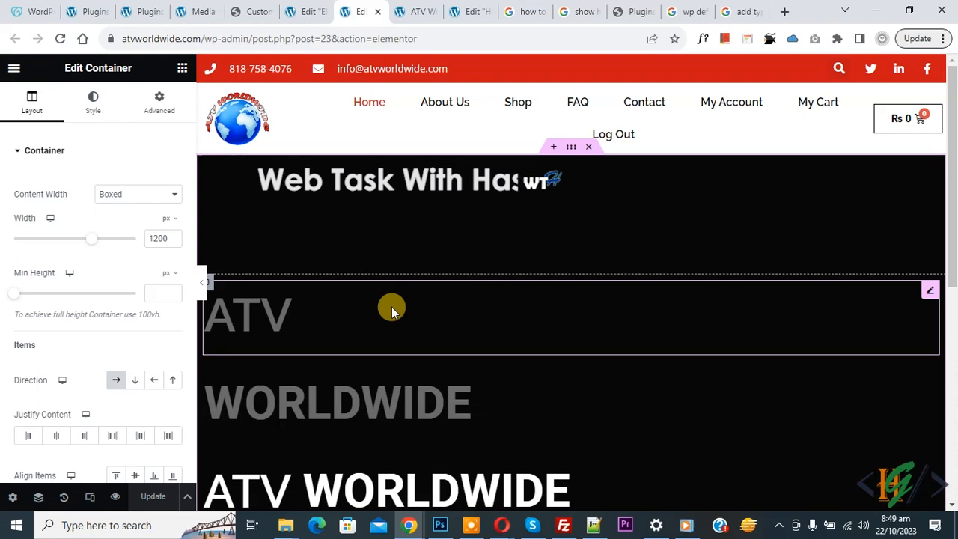
- Open the Elementor editor's main menu with the hamburger icon
{"action": "left_click", "coordinate": [14, 68]}
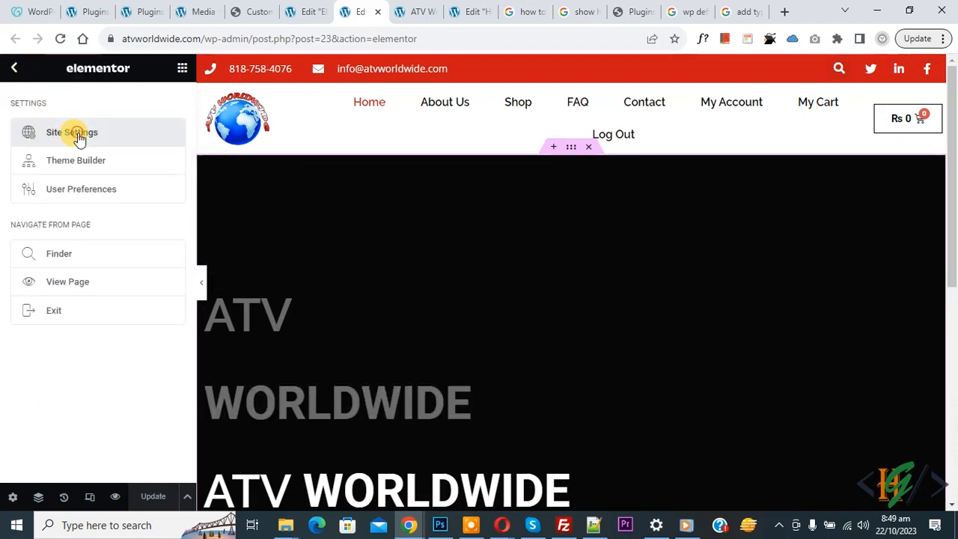
- In Site Settings > Layout, change Content Width from 1140 px to 1200 px
{"action": "left_click", "coordinate": [71, 132]}
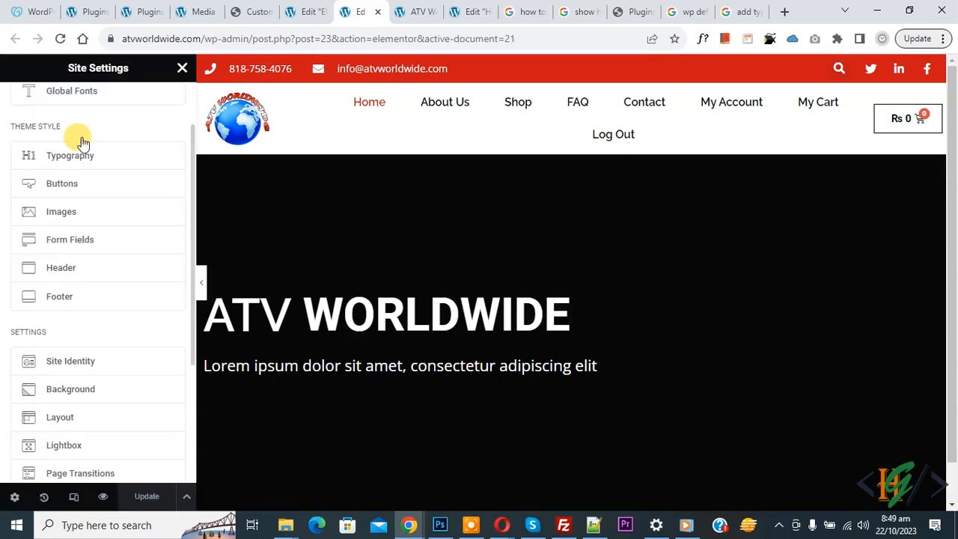
{"action": "scroll", "scroll_direction": "down", "scroll_amount": 3}
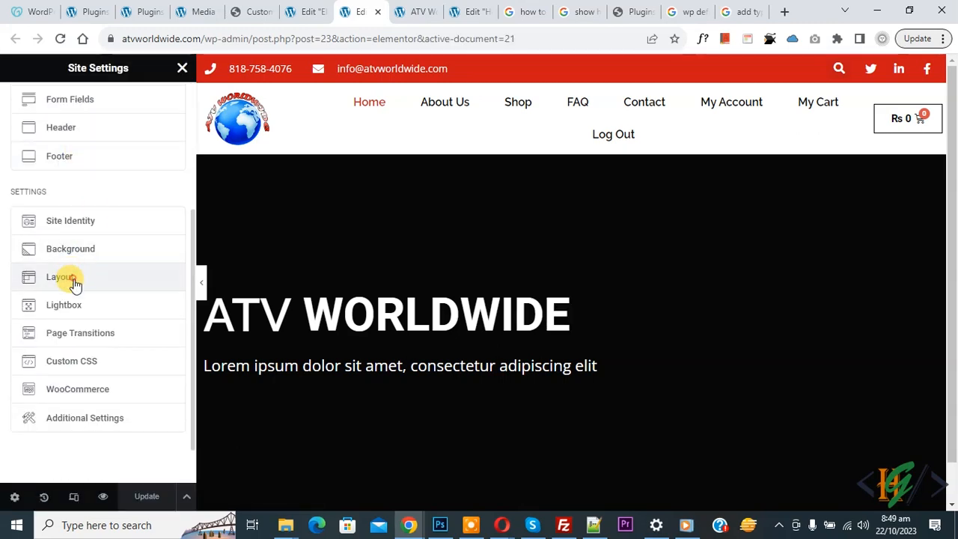
{"action": "left_click", "coordinate": [60, 277]}
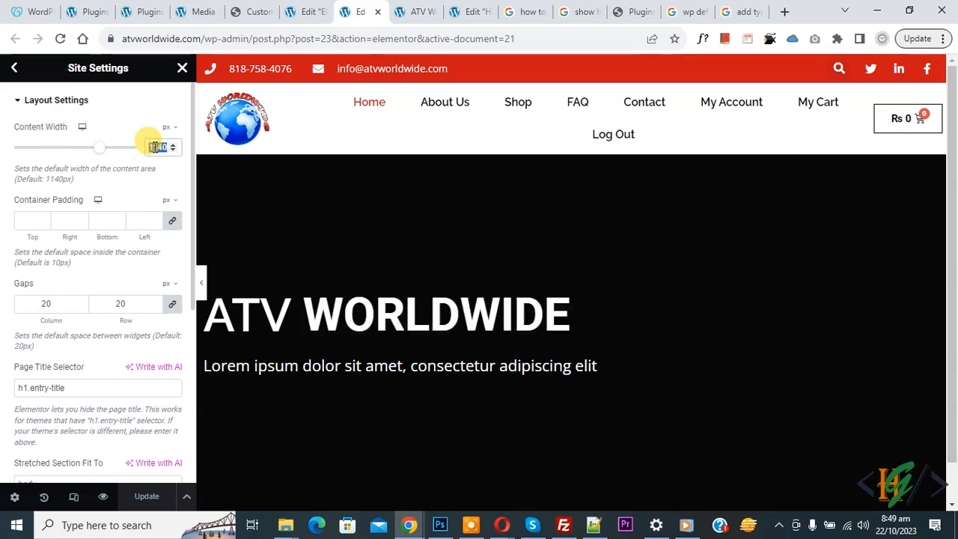
{"action": "left_click_drag", "start_coordinate": [99, 147], "coordinate": [105, 147]}
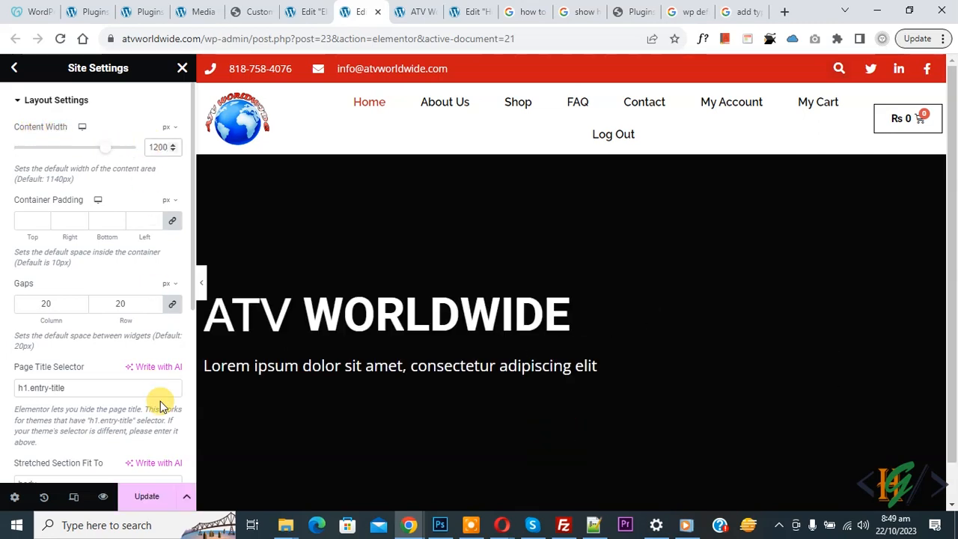